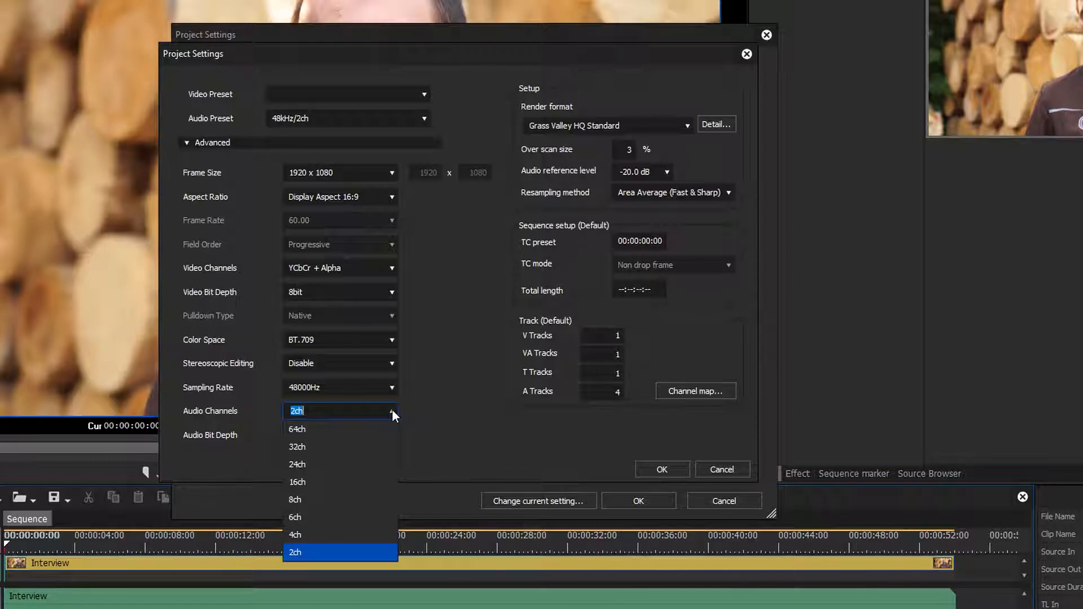
mouse_move(326, 535)
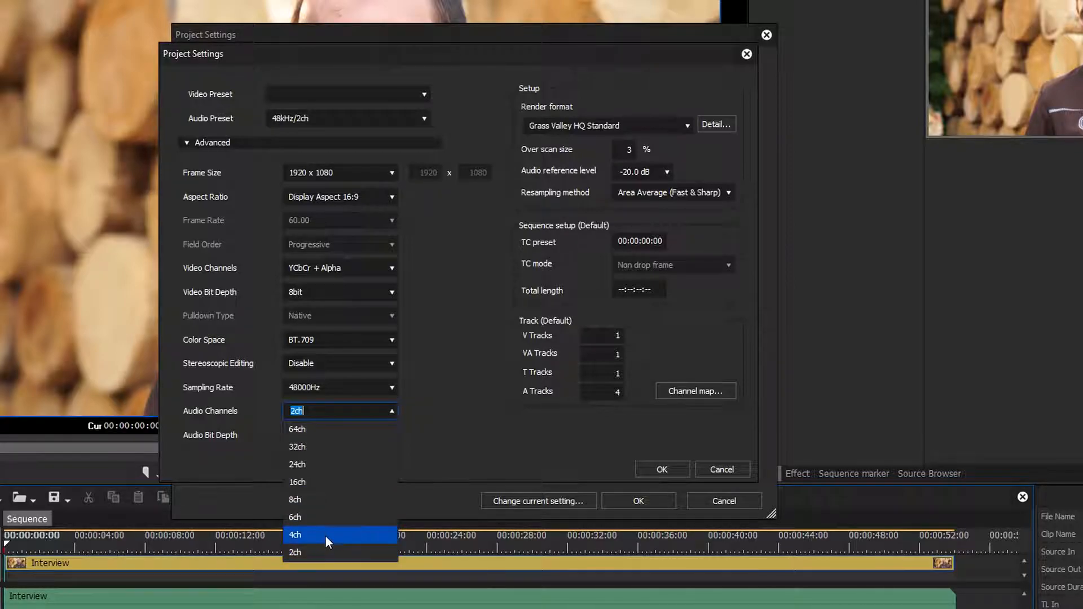
Step: Keep project audio at 2 channels, close Project Settings, and choose the PCM WAVE exporter
click(296, 552)
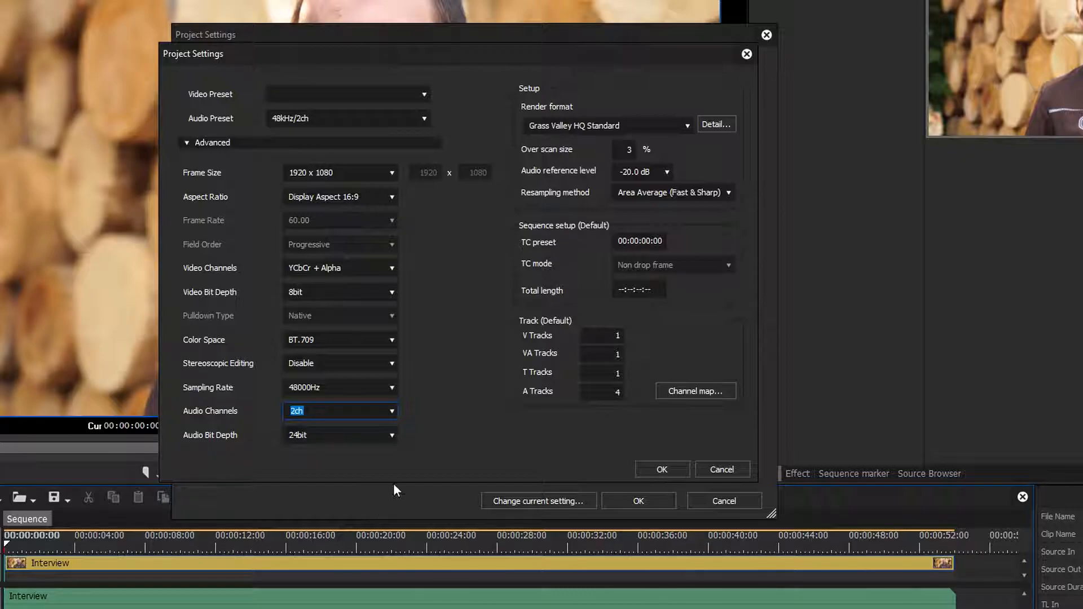
click(637, 501)
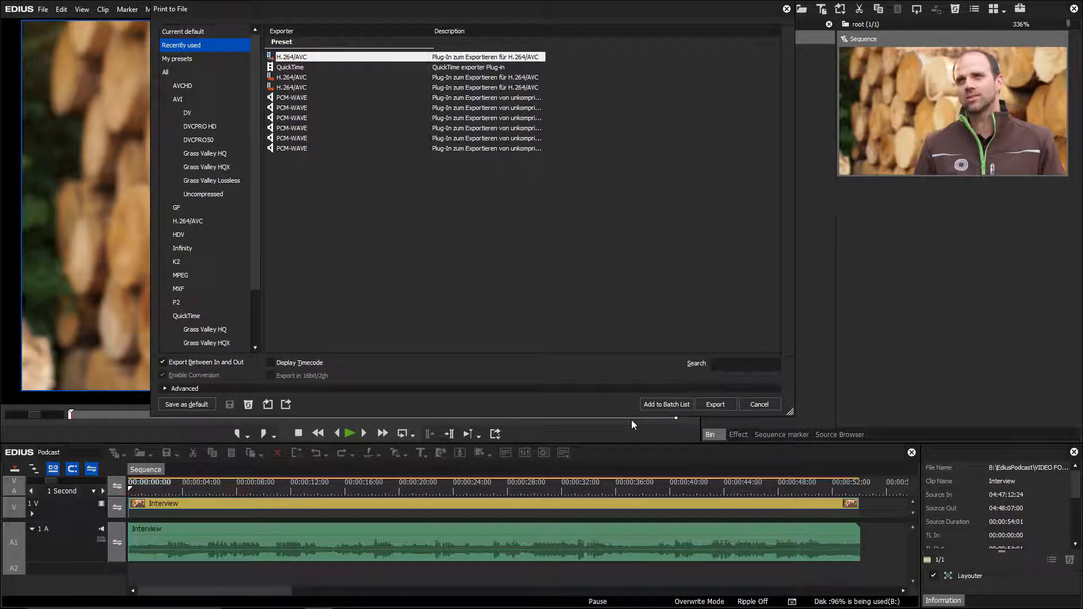
mouse_move(502, 346)
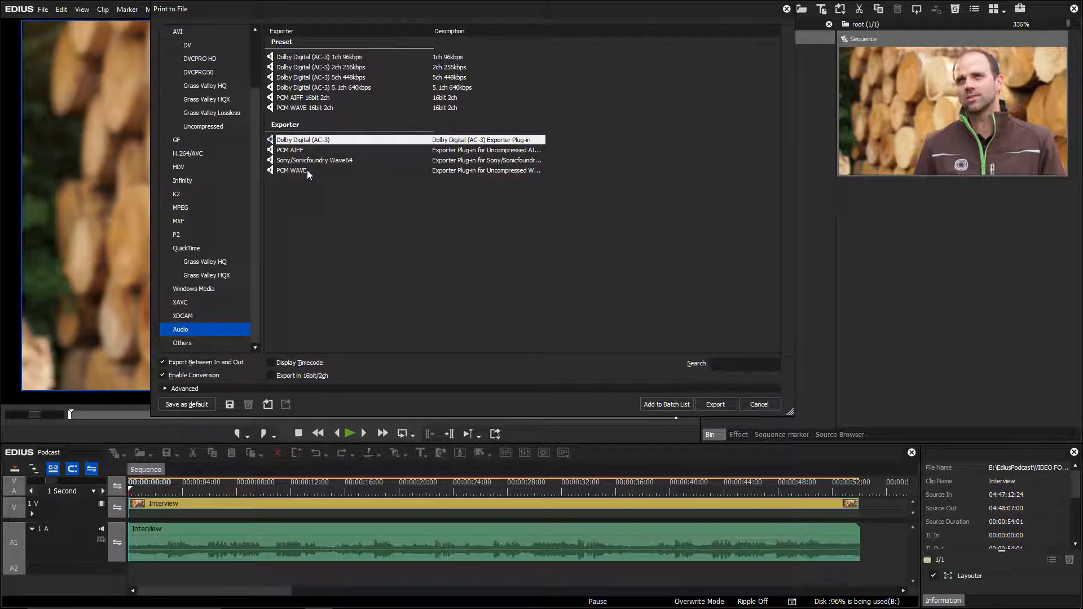
click(291, 171)
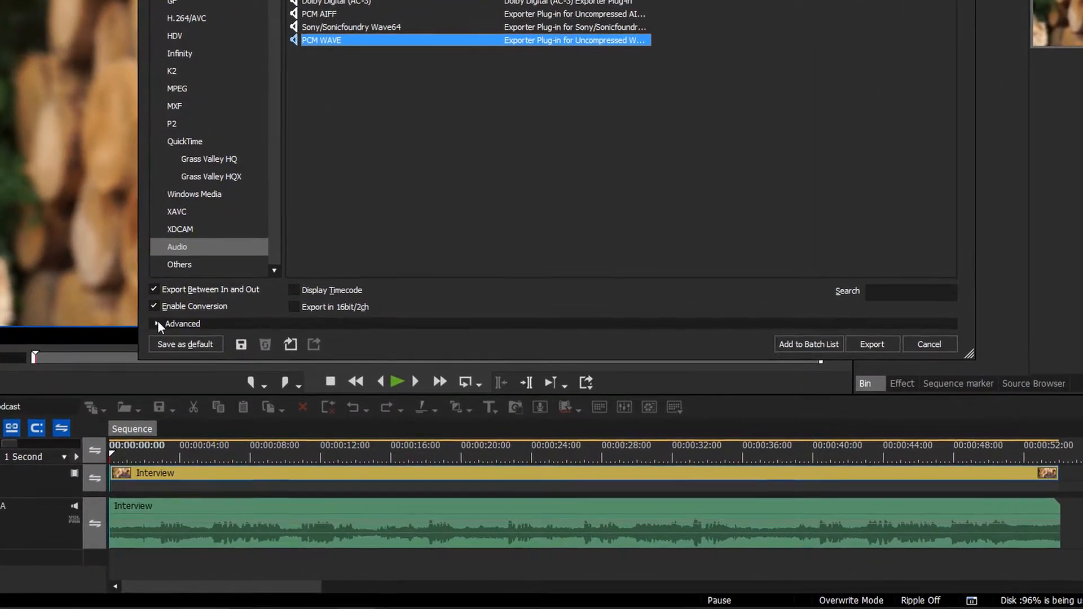
Step: Expand Advanced, enable Change Audio Format, and open the Channels dropdown
click(159, 323)
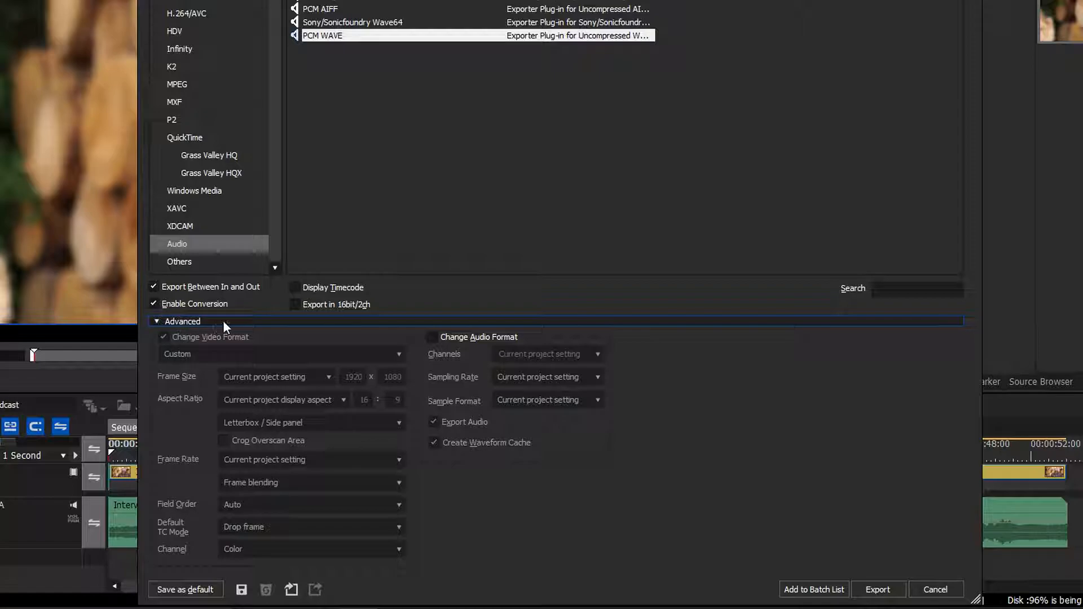
click(432, 337)
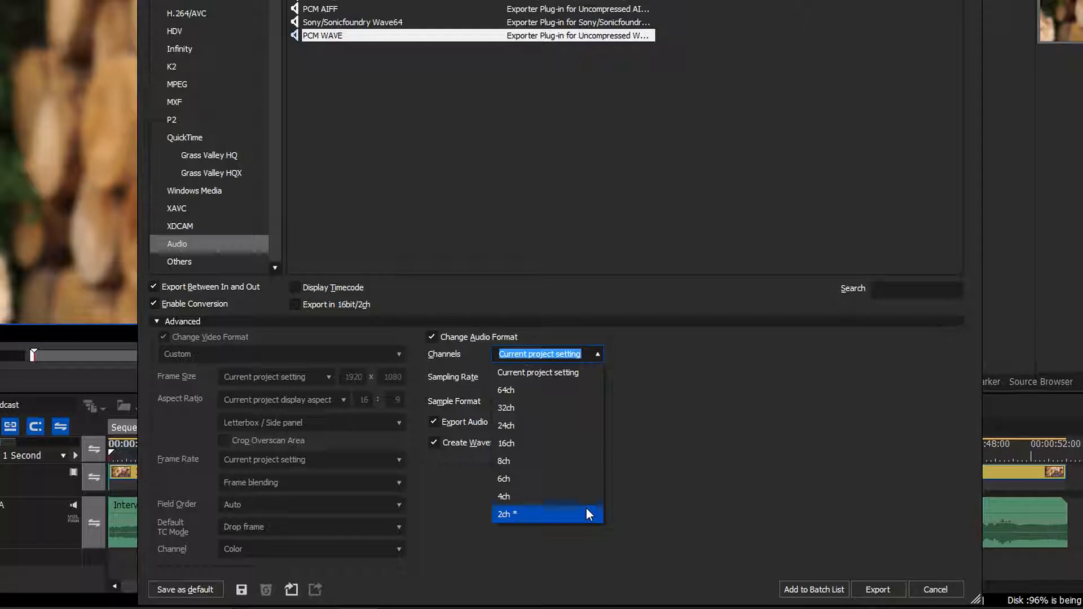
click(504, 514)
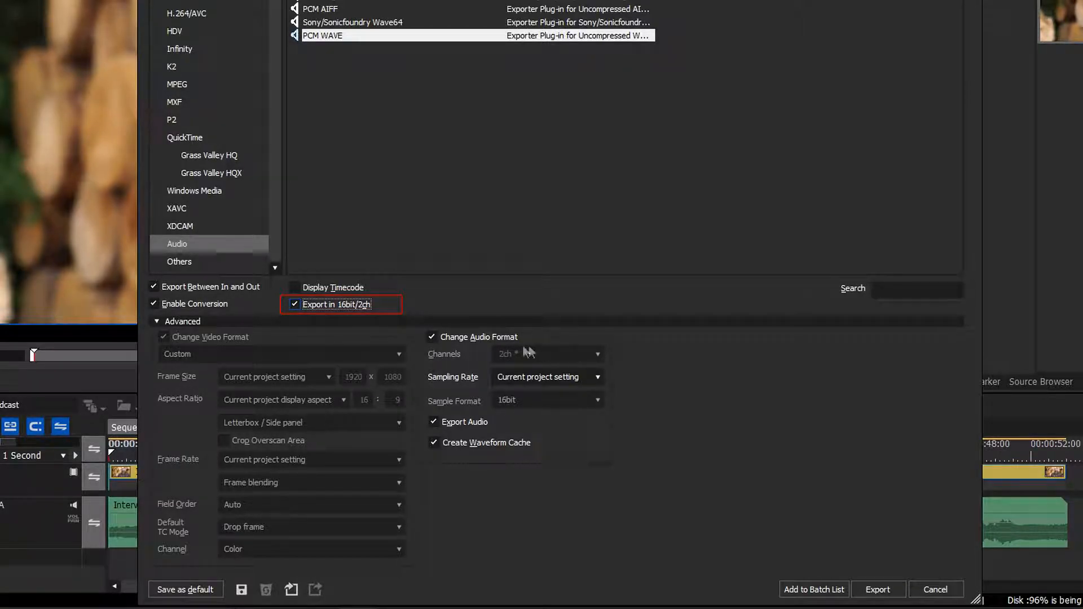
Step: Turn off Export in 16bit/2ch so the audio exports as 1 channel
click(294, 305)
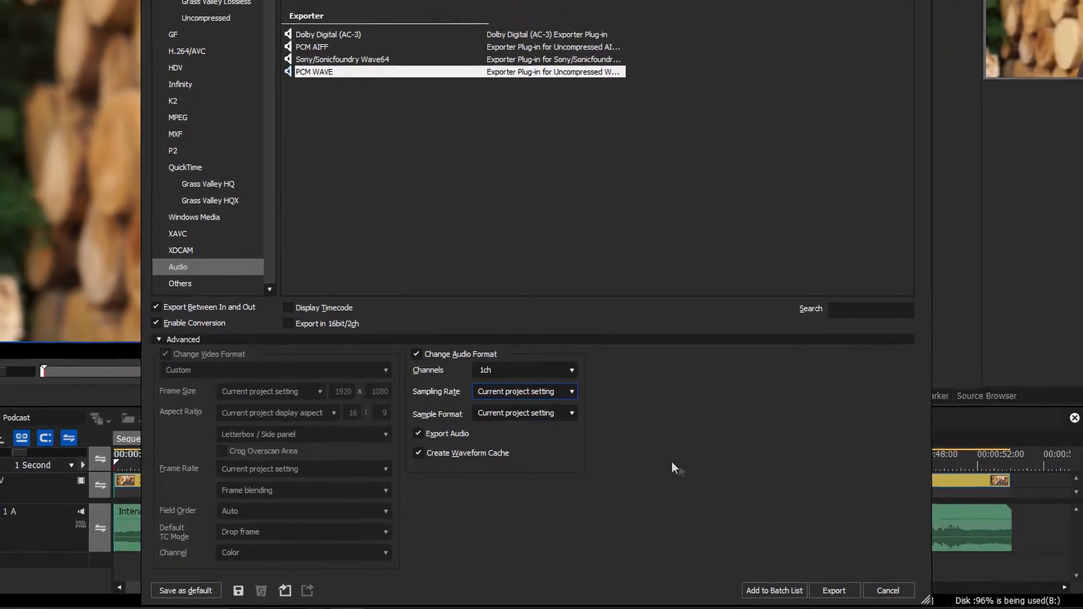
Step: Export and save the WAVE file as 'Audio' on the Desktop
click(834, 591)
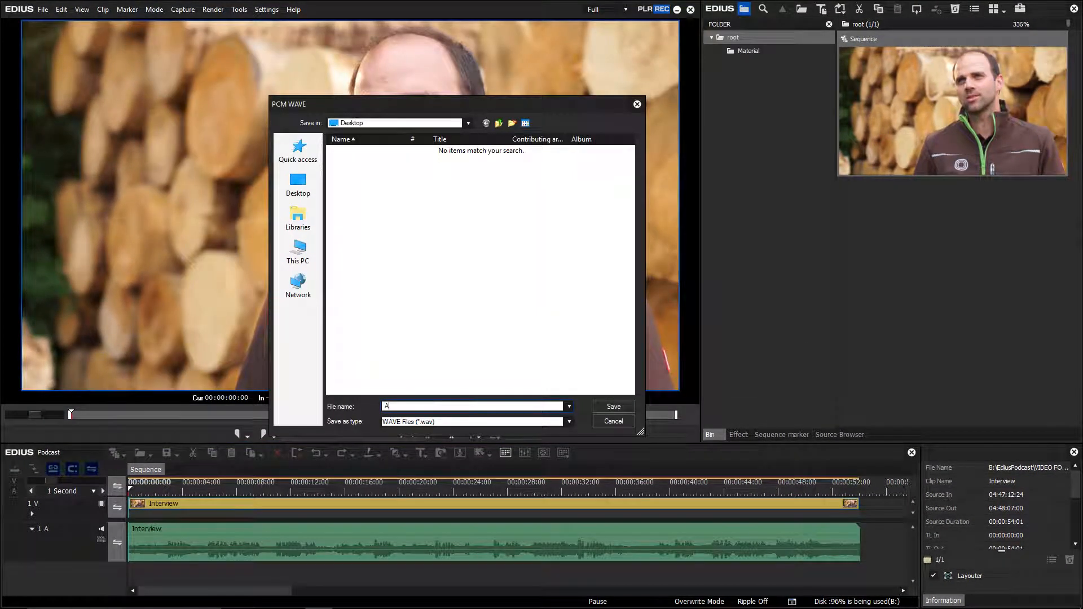
text(Audio)
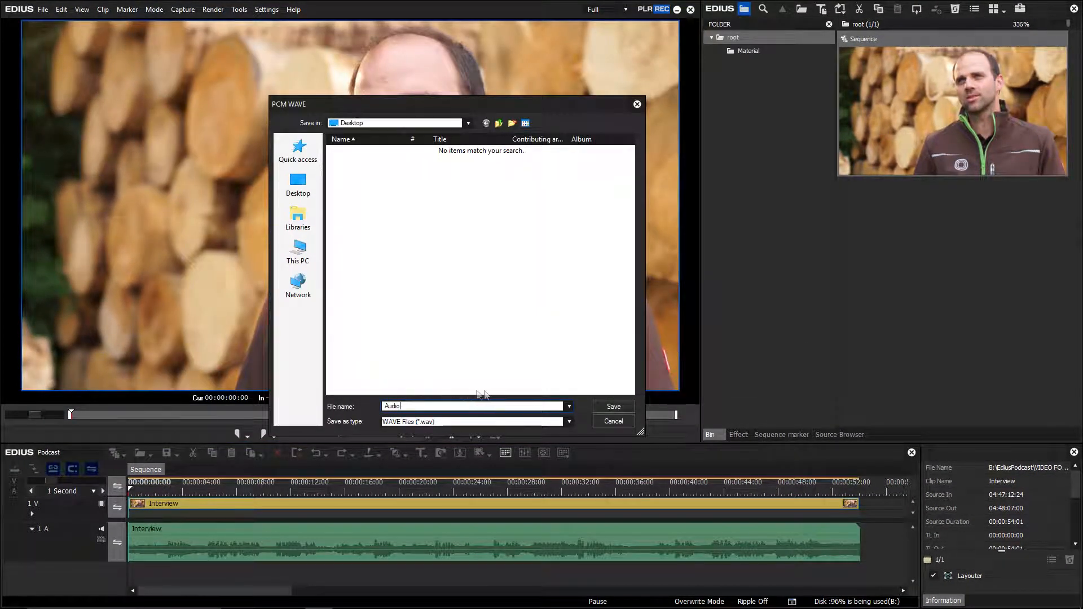
click(612, 406)
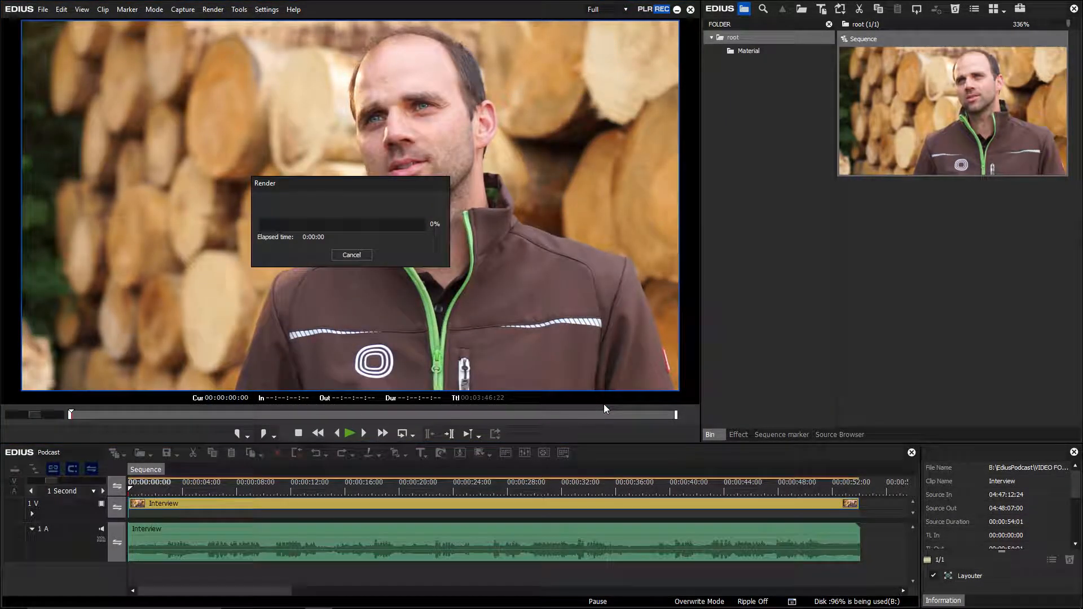